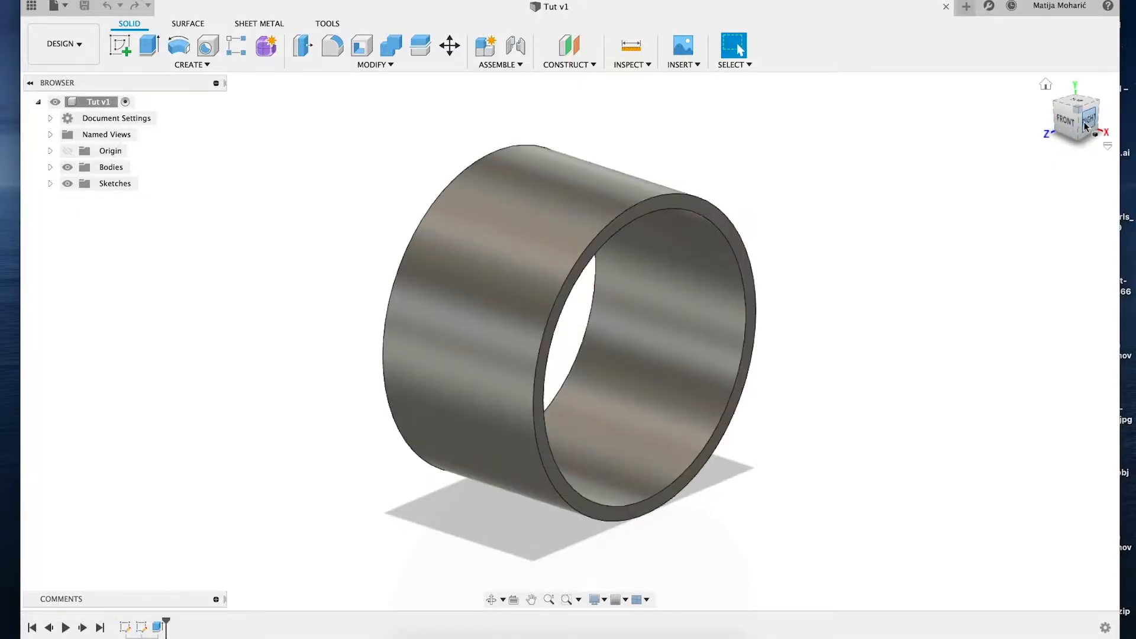
Step: Sketch a circle on the tube's end face matching its inner edge and select the 321.722 mm² profile
{"action": "left_click", "coordinate": [1075, 118]}
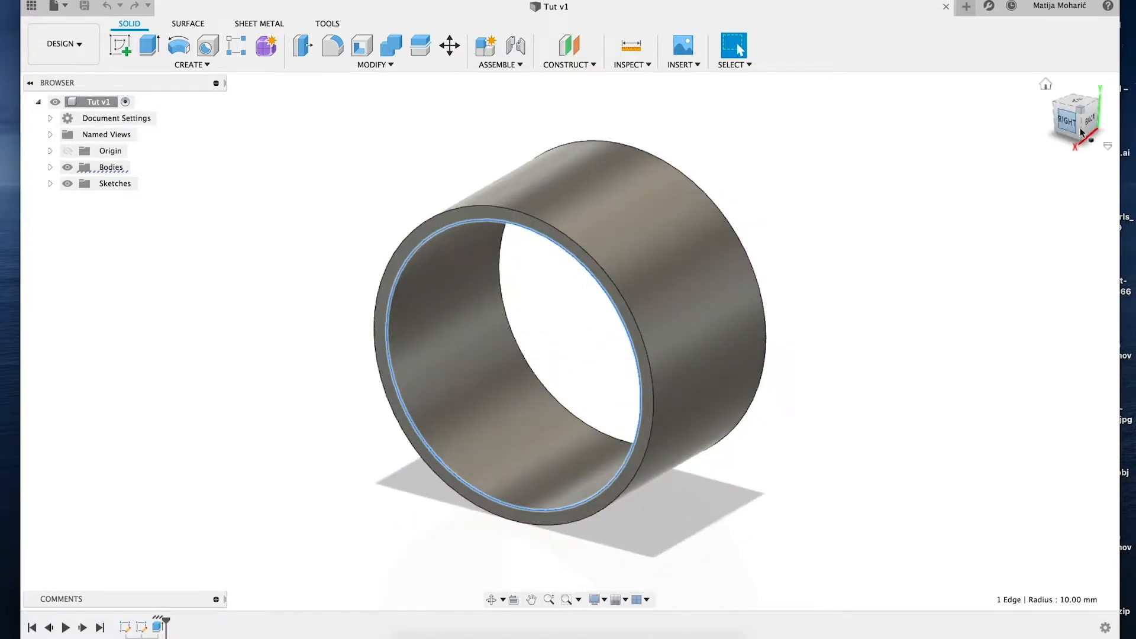
{"action": "left_click", "coordinate": [1077, 118]}
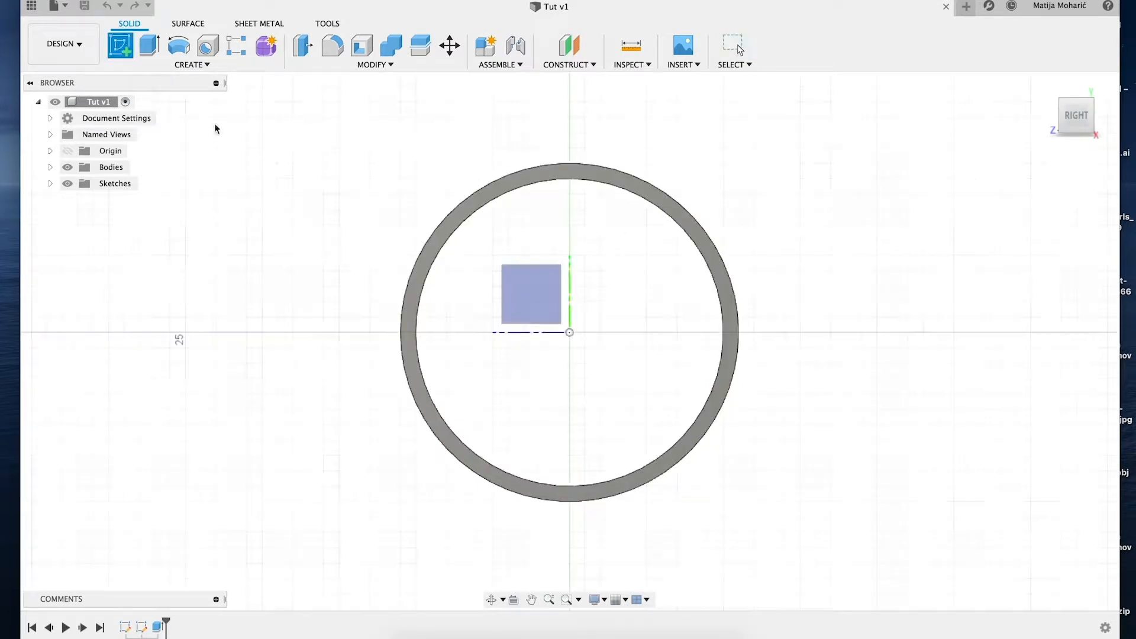
{"action": "mouse_move", "coordinate": [645, 286]}
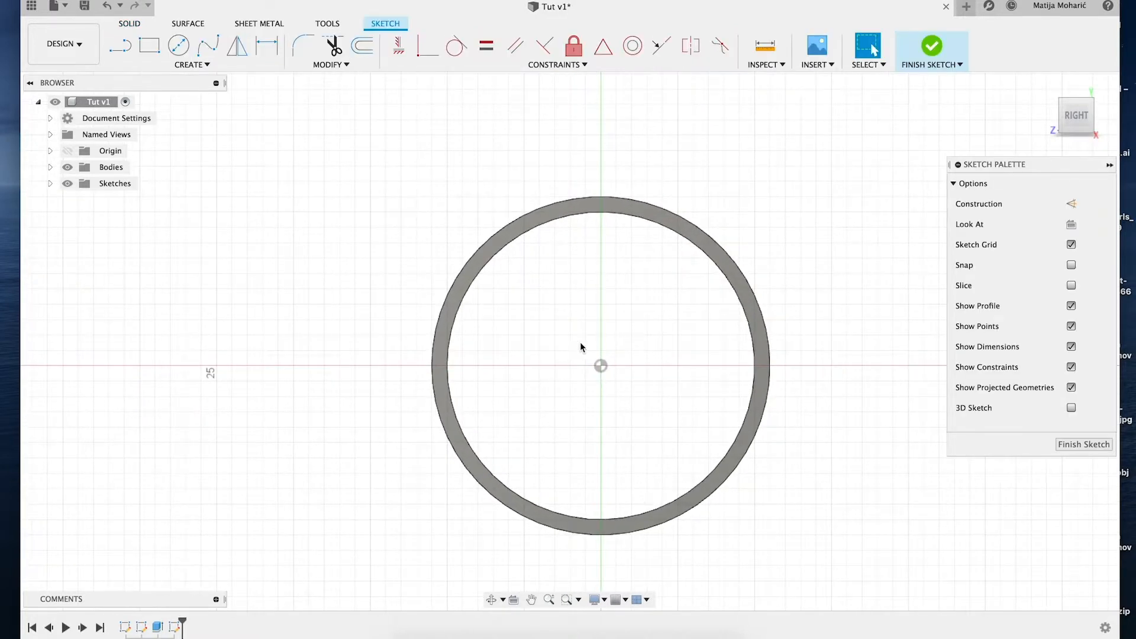
{"action": "left_click", "coordinate": [178, 46]}
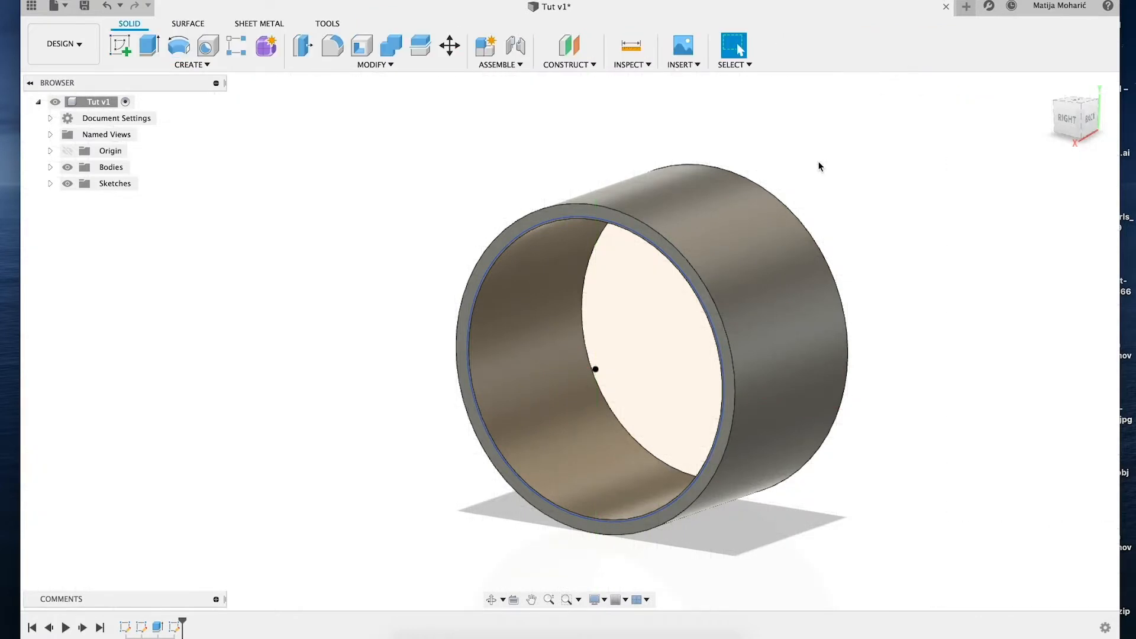
{"action": "left_click", "coordinate": [594, 369]}
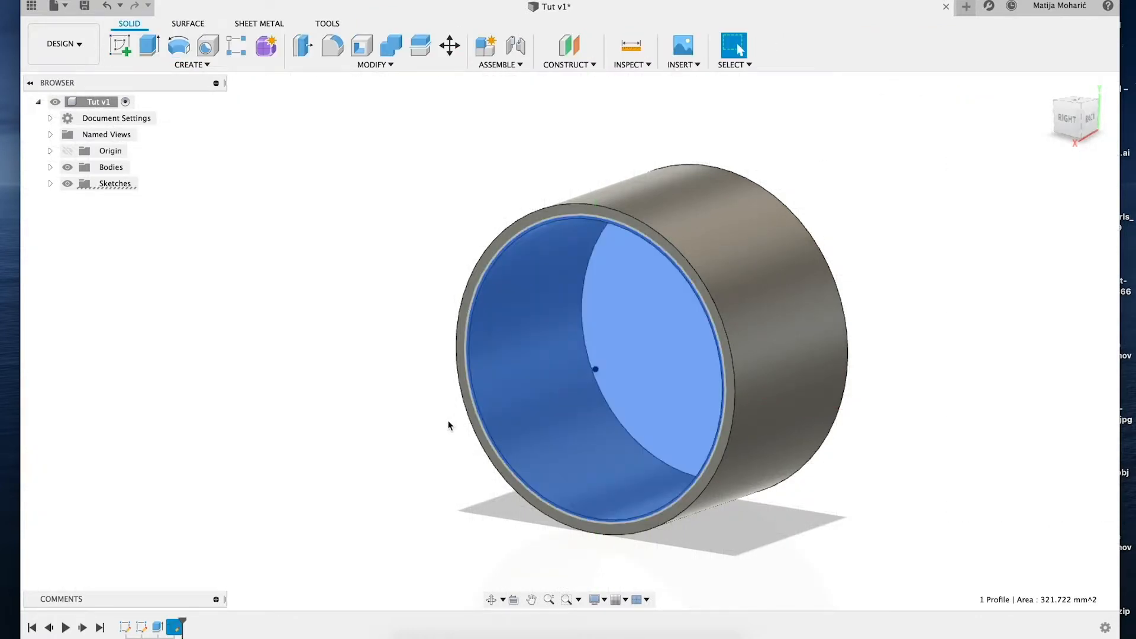
Step: Extrude the circle profile 1 mm with a Join operation to cap the tube's end
{"action": "left_click", "coordinate": [191, 64]}
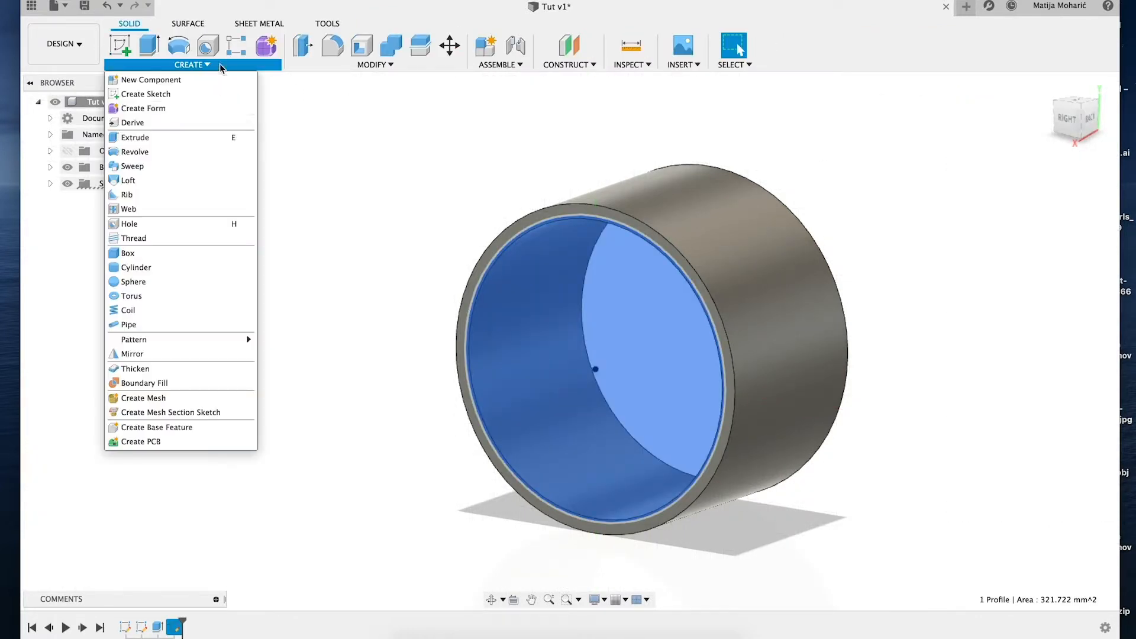
{"action": "left_click", "coordinate": [135, 136]}
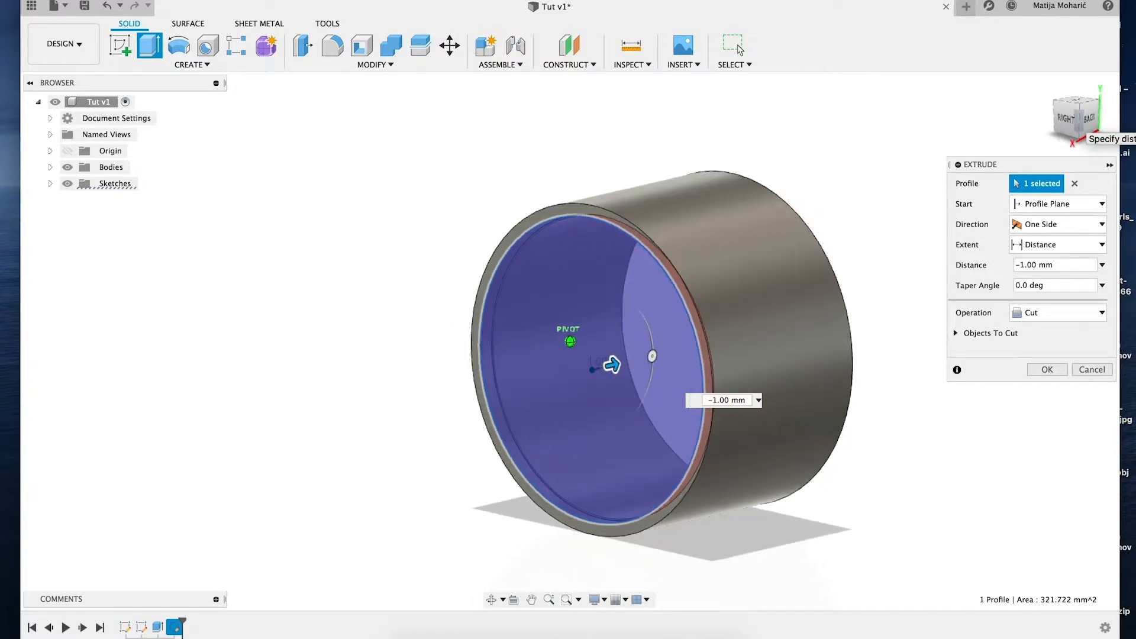
{"action": "left_click", "coordinate": [1058, 312]}
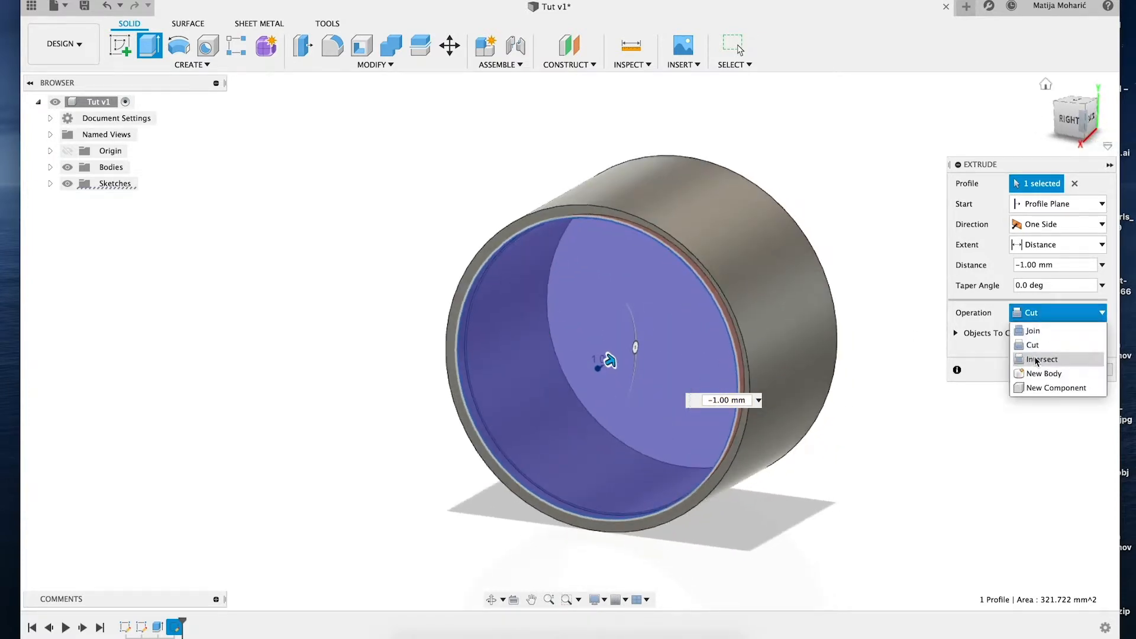
{"action": "left_click", "coordinate": [1032, 330]}
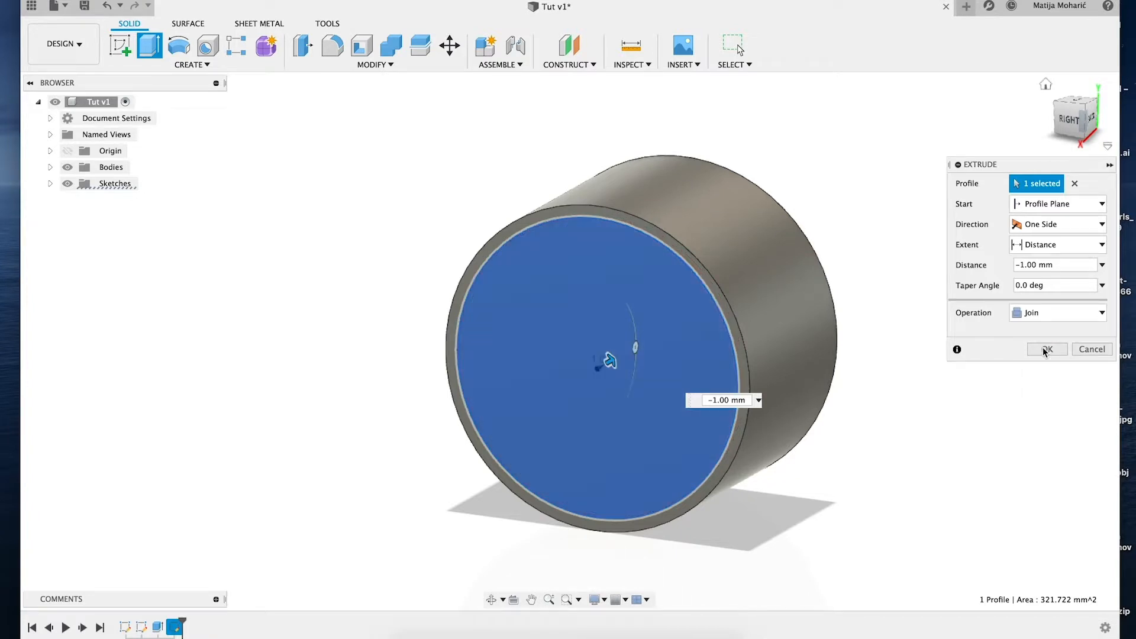
{"action": "left_click", "coordinate": [1046, 348]}
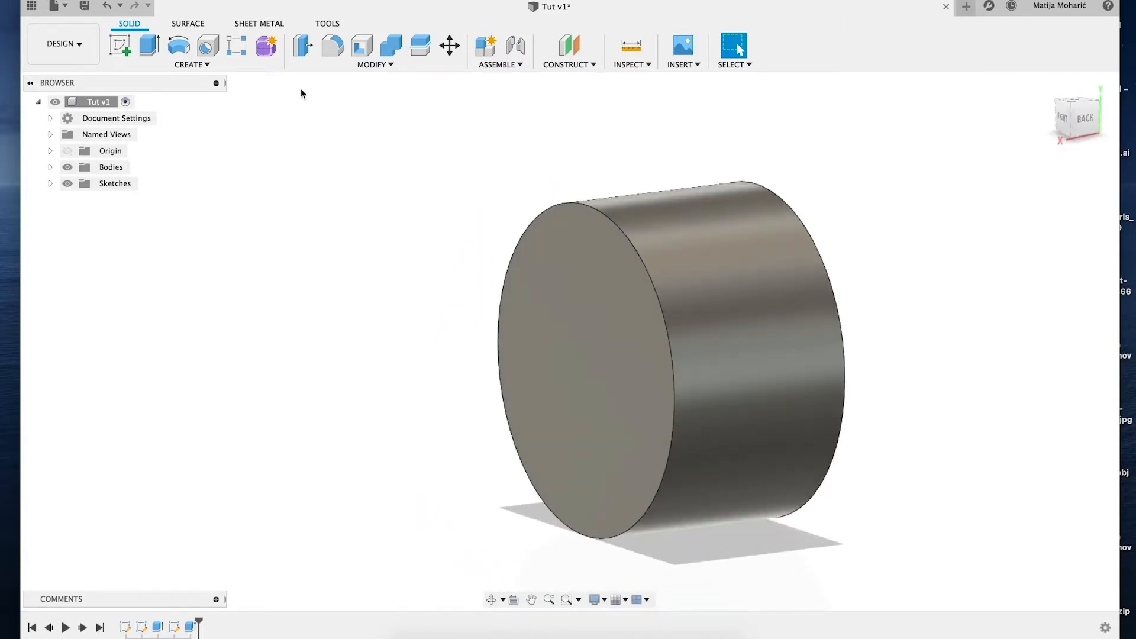
{"action": "left_click", "coordinate": [51, 167]}
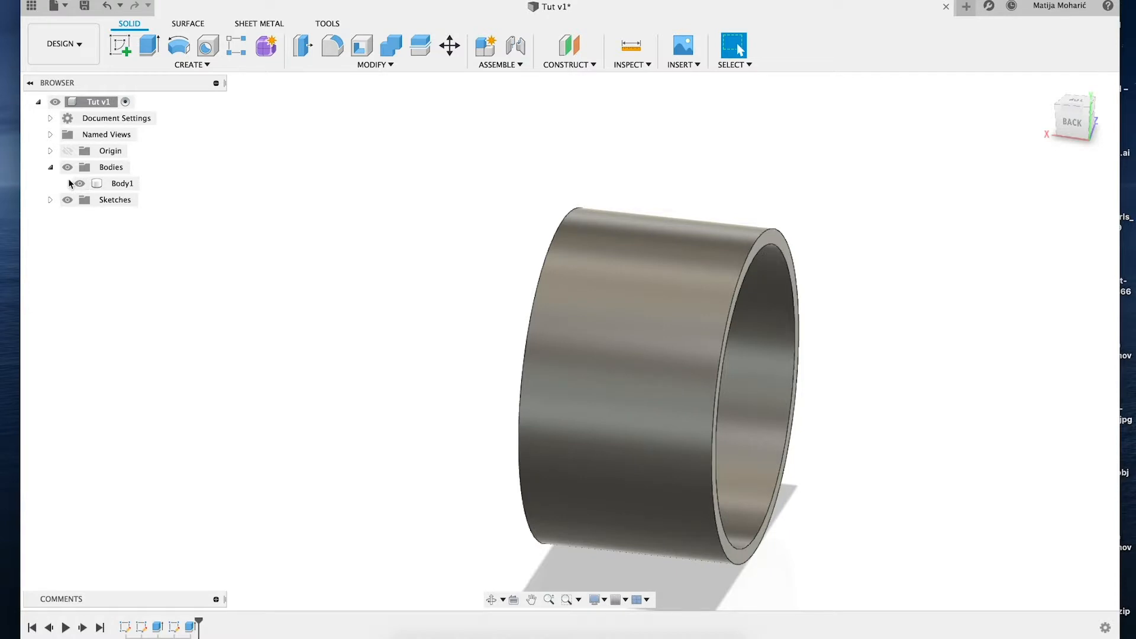
Step: Hide Body1 and add an 8×4-face T-spline cylinder, 9.838 mm wide and 4.919 mm tall
{"action": "left_click", "coordinate": [187, 23]}
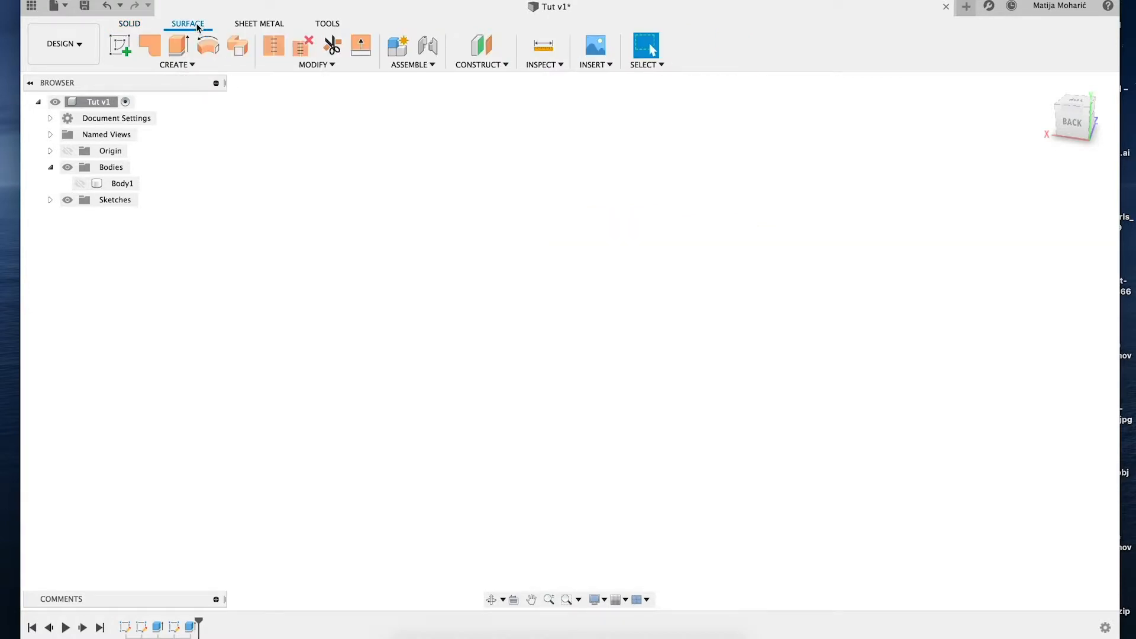
{"action": "left_click", "coordinate": [129, 23]}
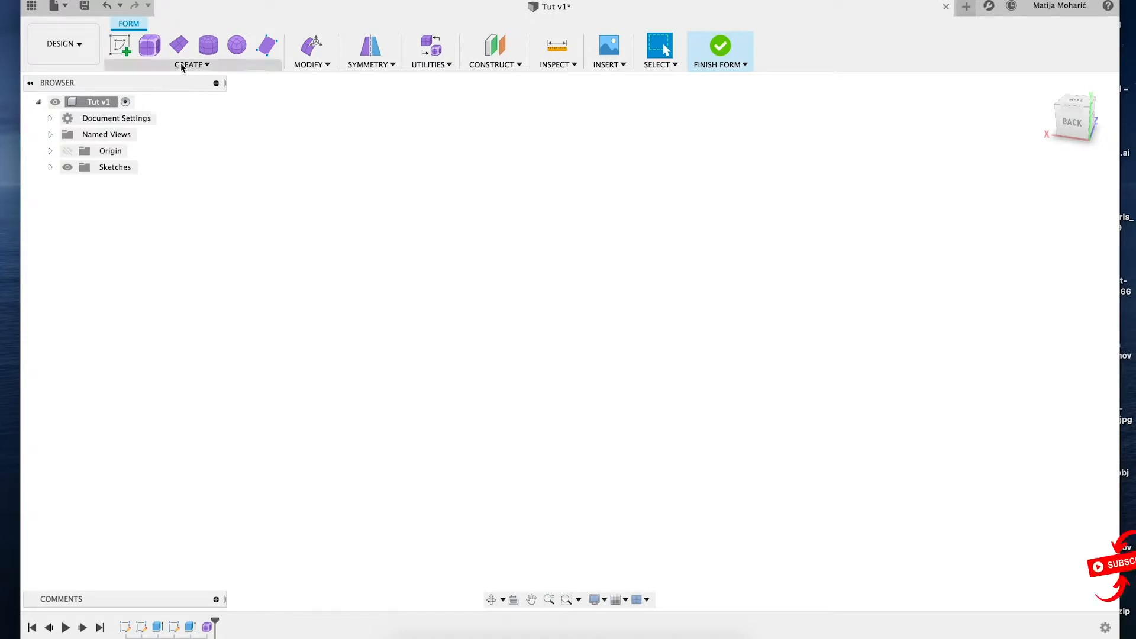
{"action": "left_click", "coordinate": [191, 64]}
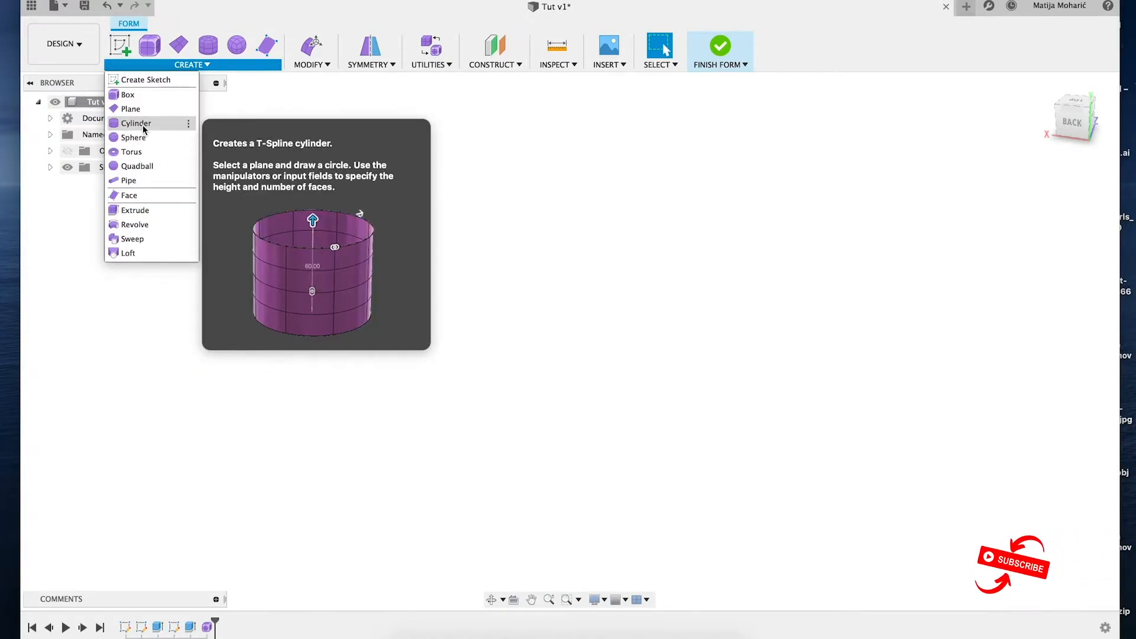
{"action": "left_click", "coordinate": [136, 123]}
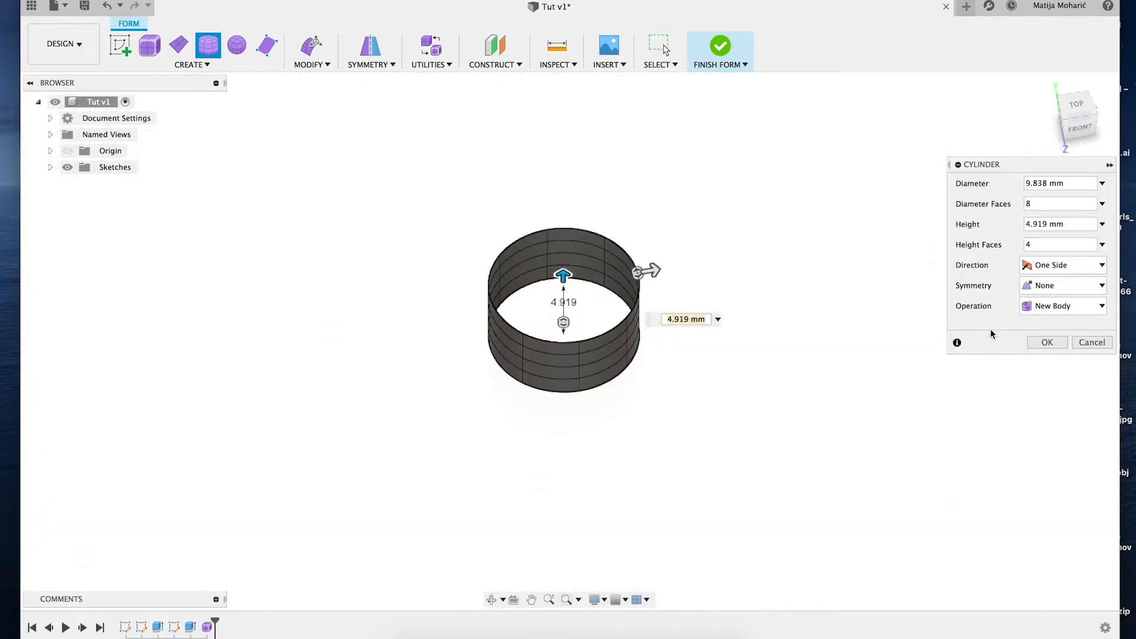
{"action": "left_click", "coordinate": [1046, 342]}
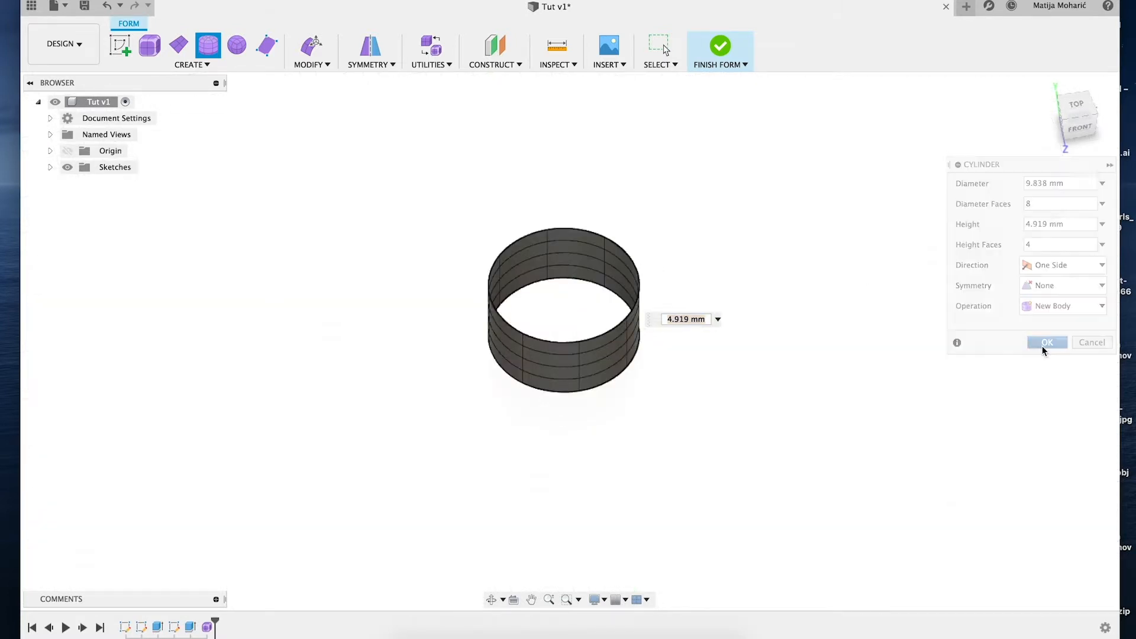
{"action": "left_click", "coordinate": [1046, 342]}
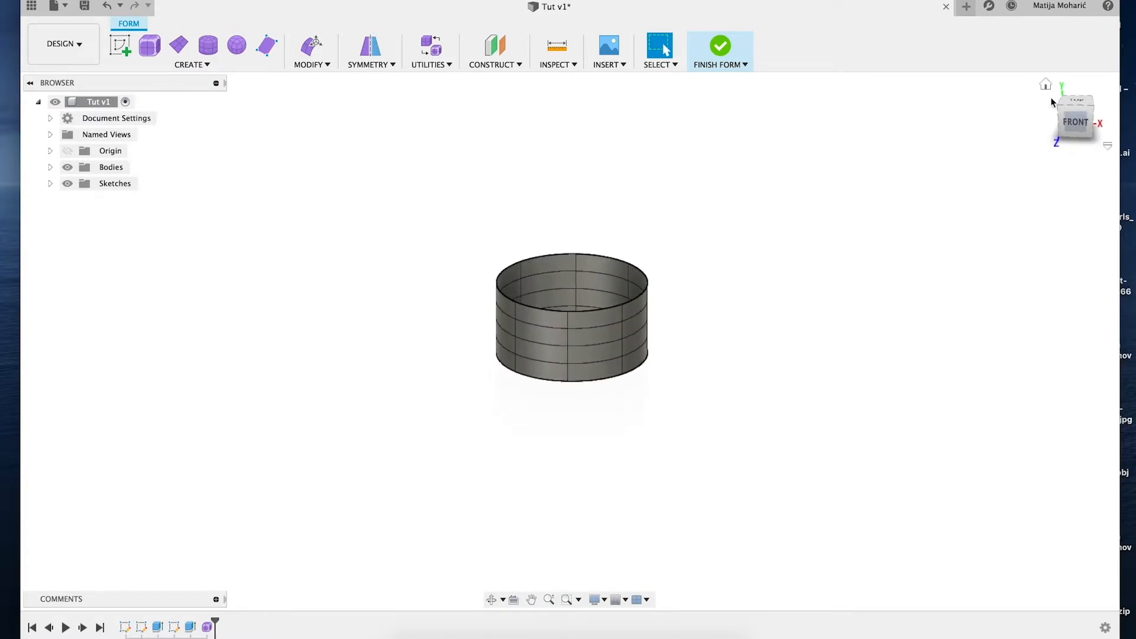
Step: Select the cylinder's top edge loop and apply Fill Hole in Collapse mode
{"action": "left_click", "coordinate": [570, 274]}
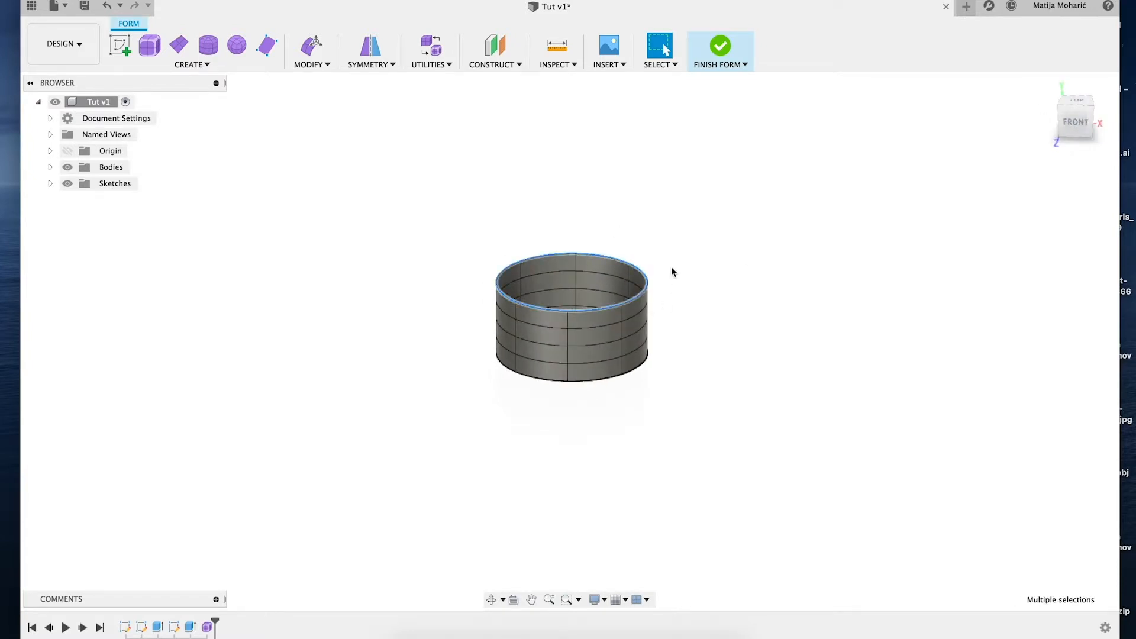
{"action": "left_click", "coordinate": [310, 52]}
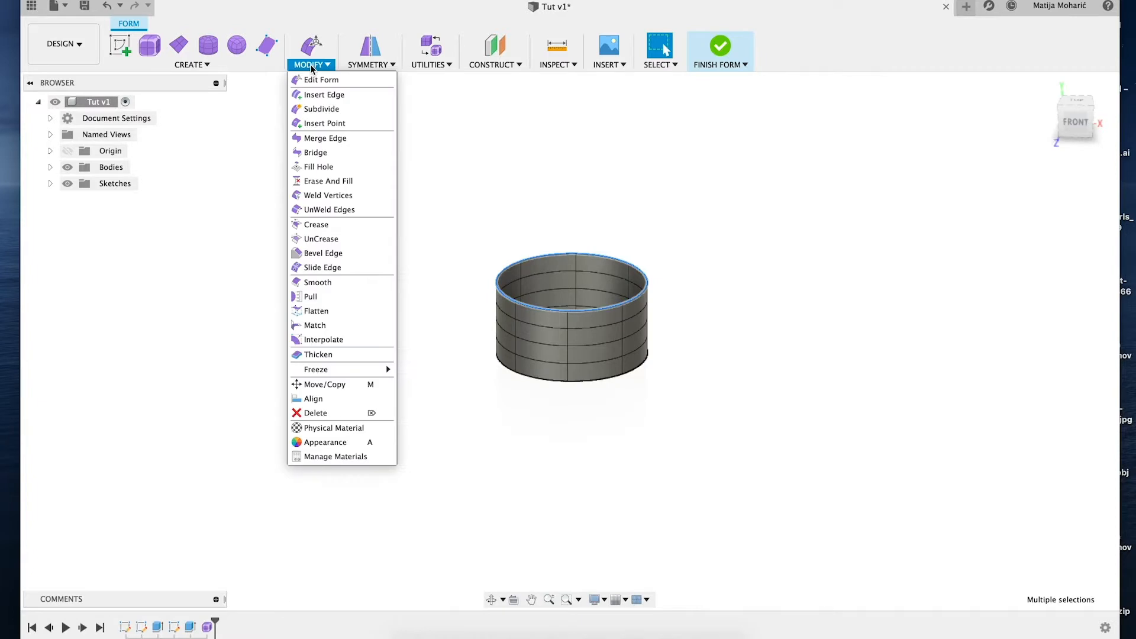
{"action": "mouse_move", "coordinate": [317, 167]}
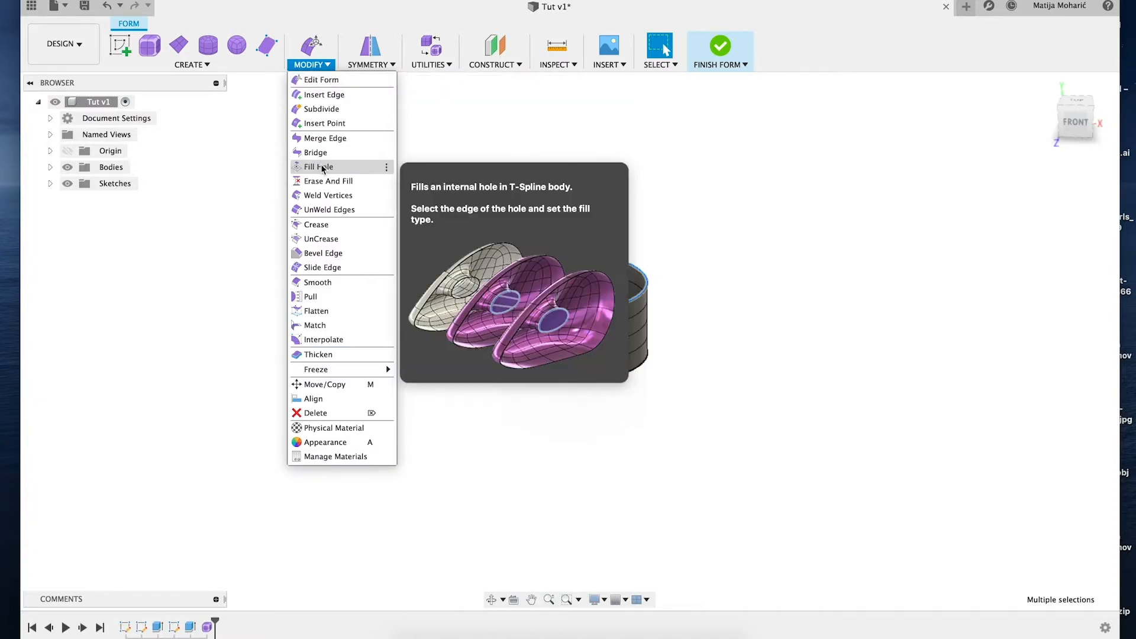
{"action": "left_click", "coordinate": [317, 167]}
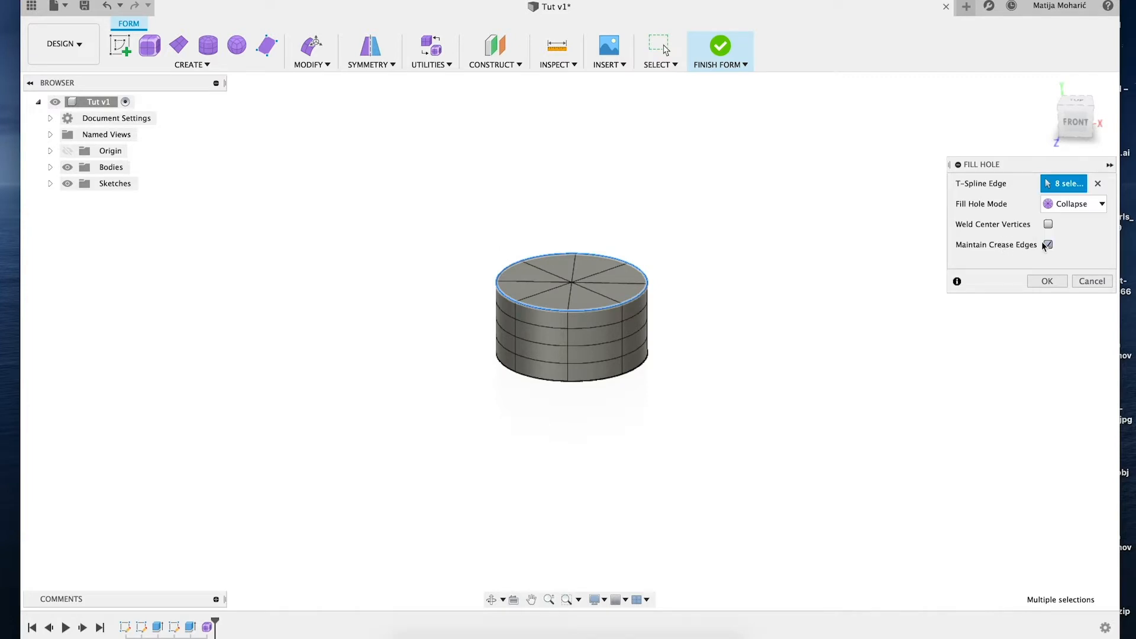
{"action": "left_click", "coordinate": [1074, 204]}
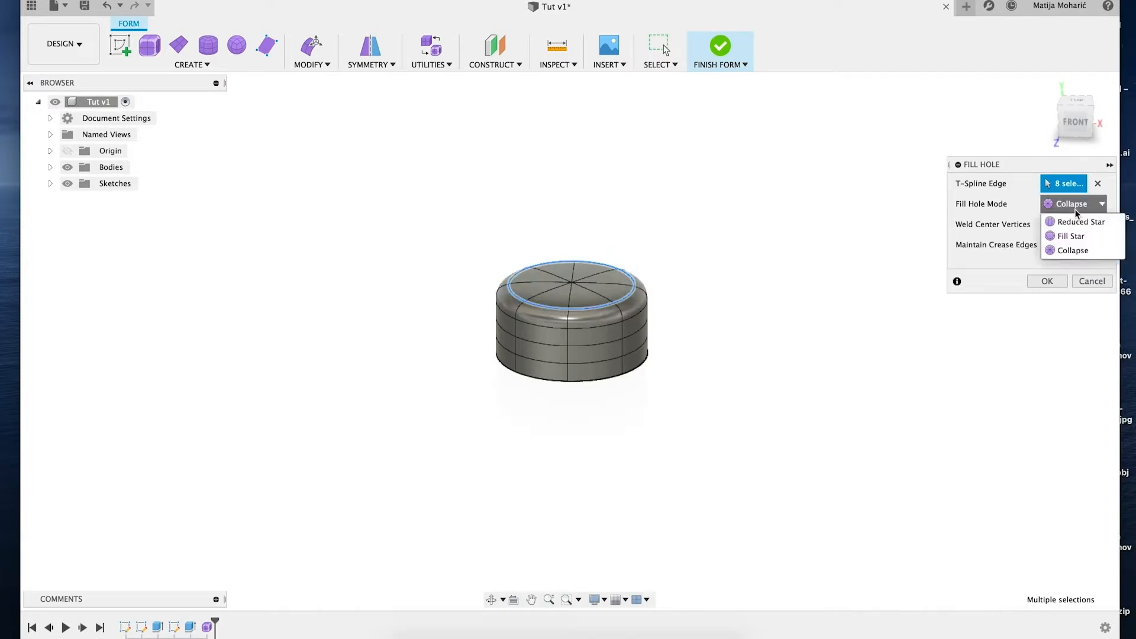
{"action": "left_click", "coordinate": [1072, 250]}
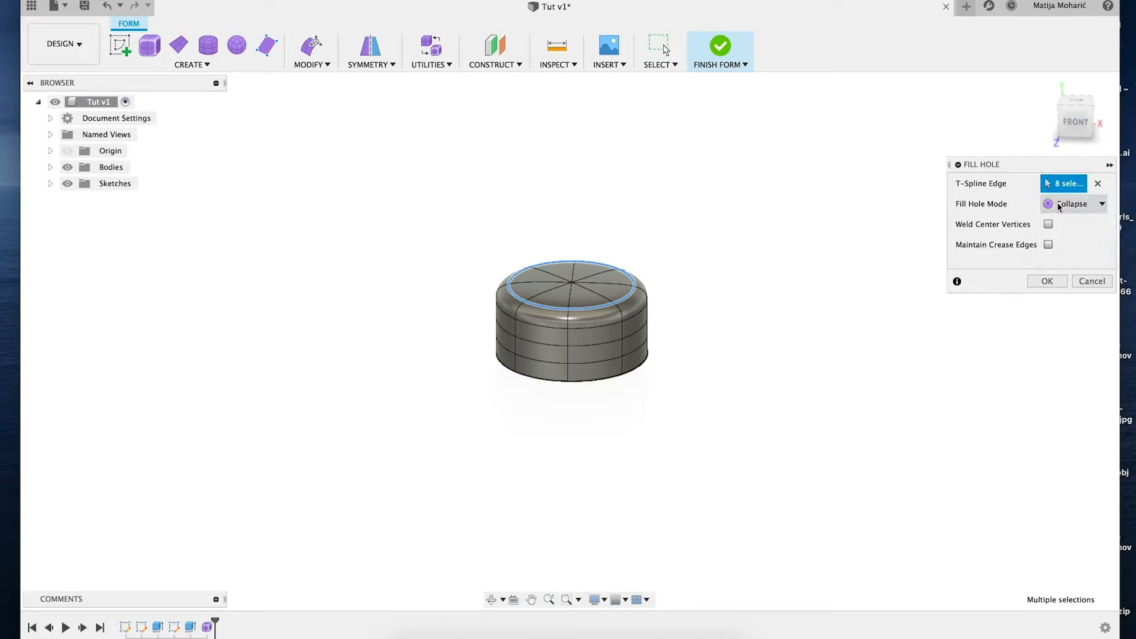
Step: Compare Reduced Star, Fill Star and Collapse modes, toggle Maintain Crease Edges, then close Fill Hole
{"action": "left_click", "coordinate": [1075, 204]}
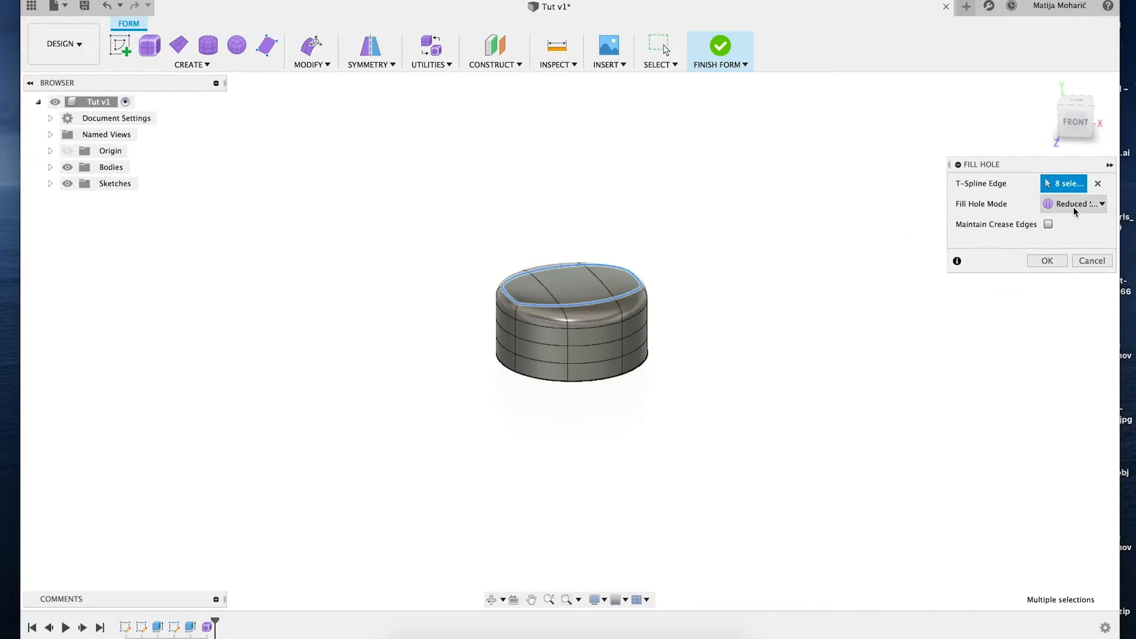
{"action": "left_click", "coordinate": [1074, 204]}
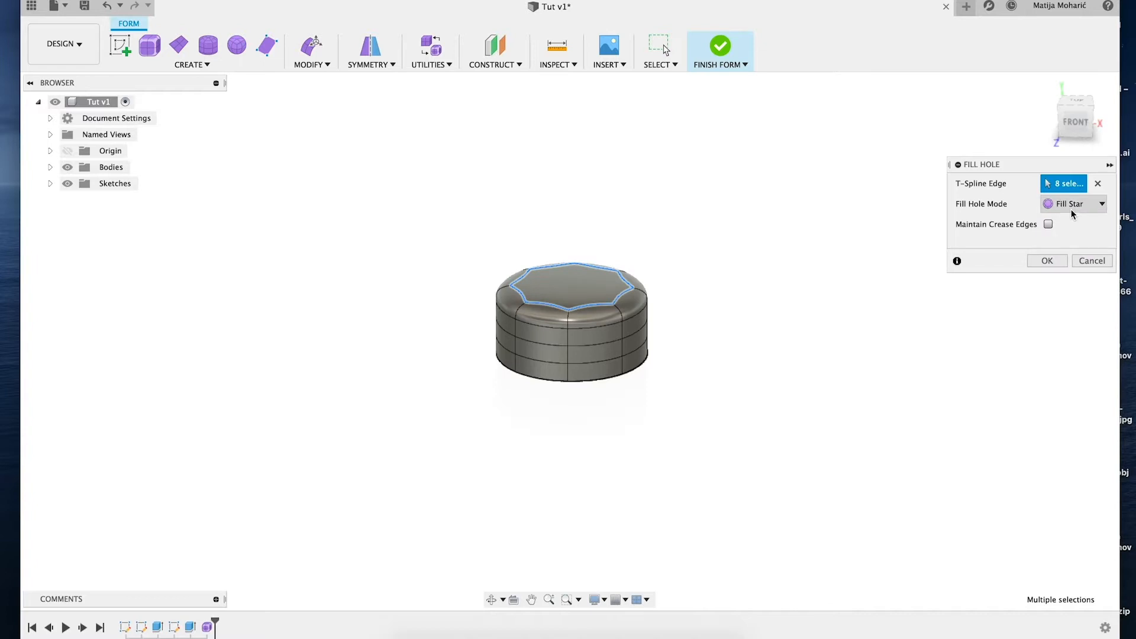
{"action": "left_click", "coordinate": [1072, 204]}
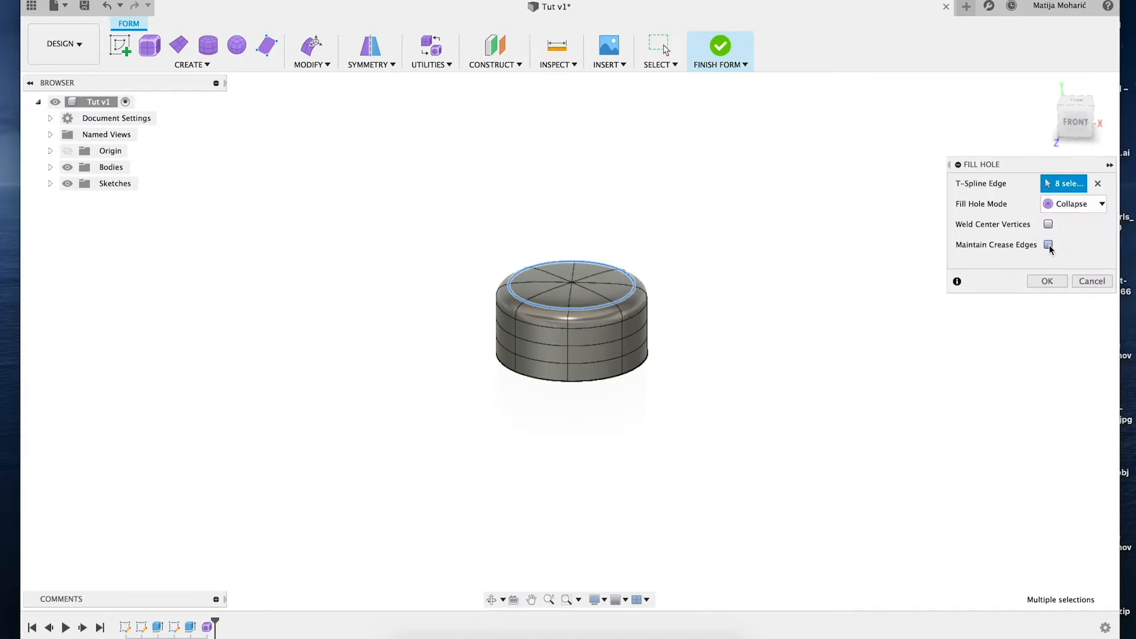
{"action": "left_click", "coordinate": [1048, 245]}
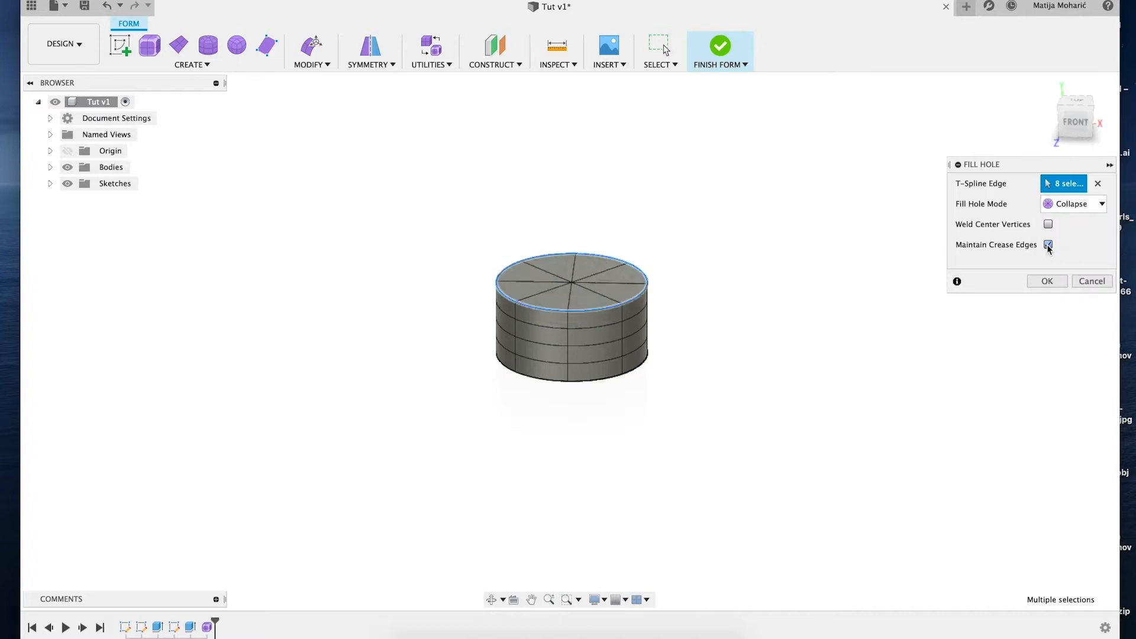
{"action": "left_click", "coordinate": [1075, 114]}
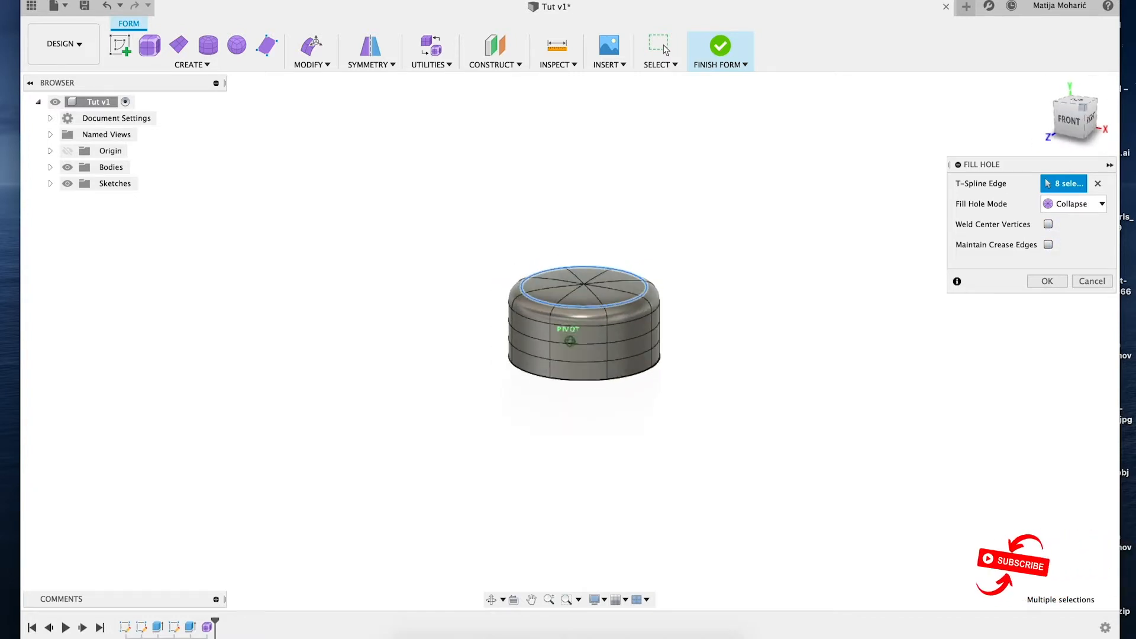
{"action": "left_click", "coordinate": [1048, 245]}
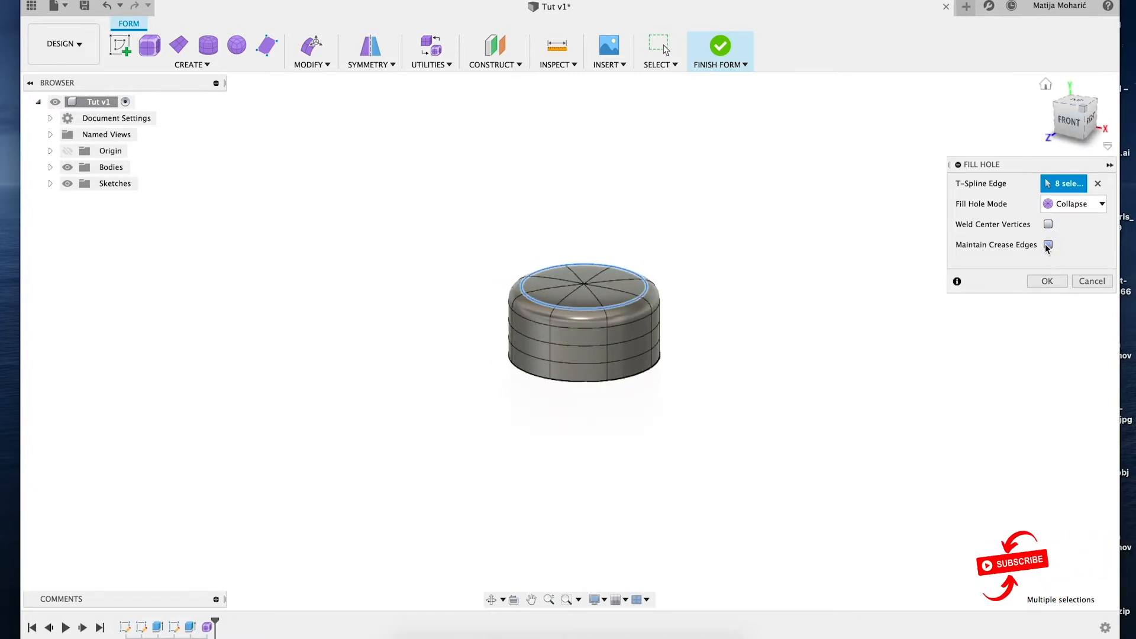
{"action": "left_click", "coordinate": [1046, 281]}
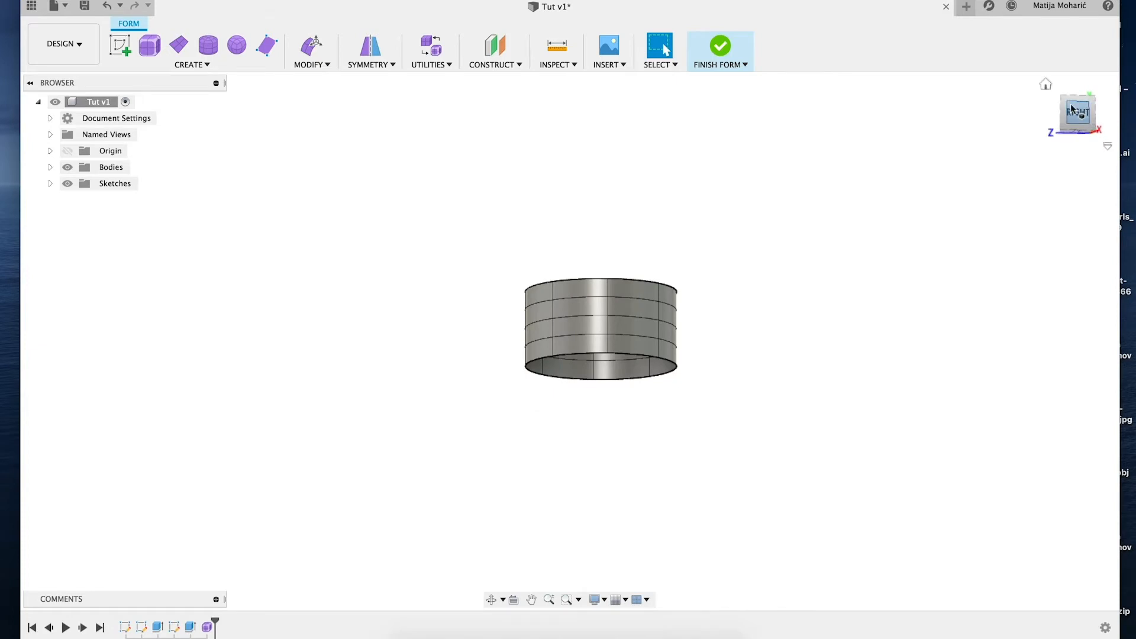
Step: Finish the form and thicken surface Body2 by 1.00 mm, one side, into new body Body3
{"action": "left_click", "coordinate": [720, 52]}
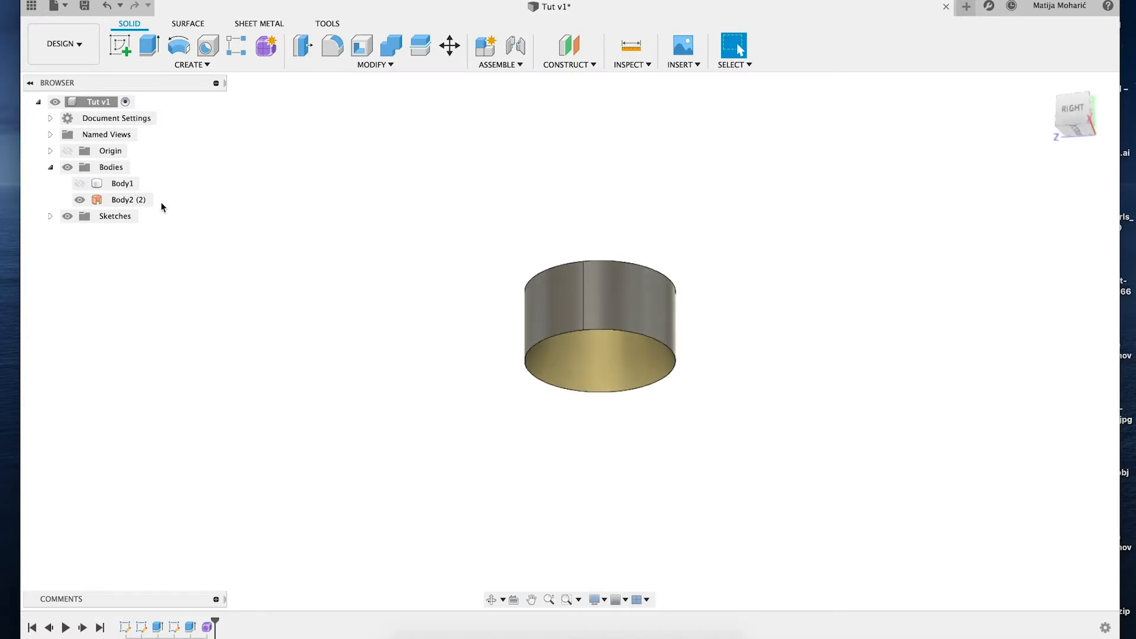
{"action": "left_click", "coordinate": [129, 199]}
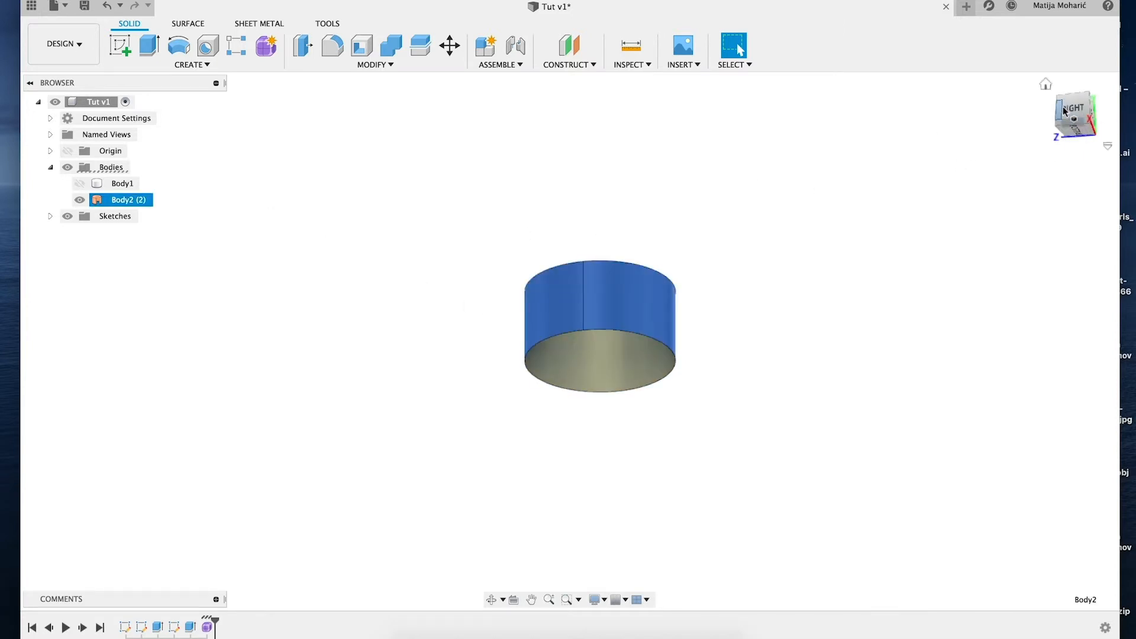
{"action": "left_click", "coordinate": [373, 64]}
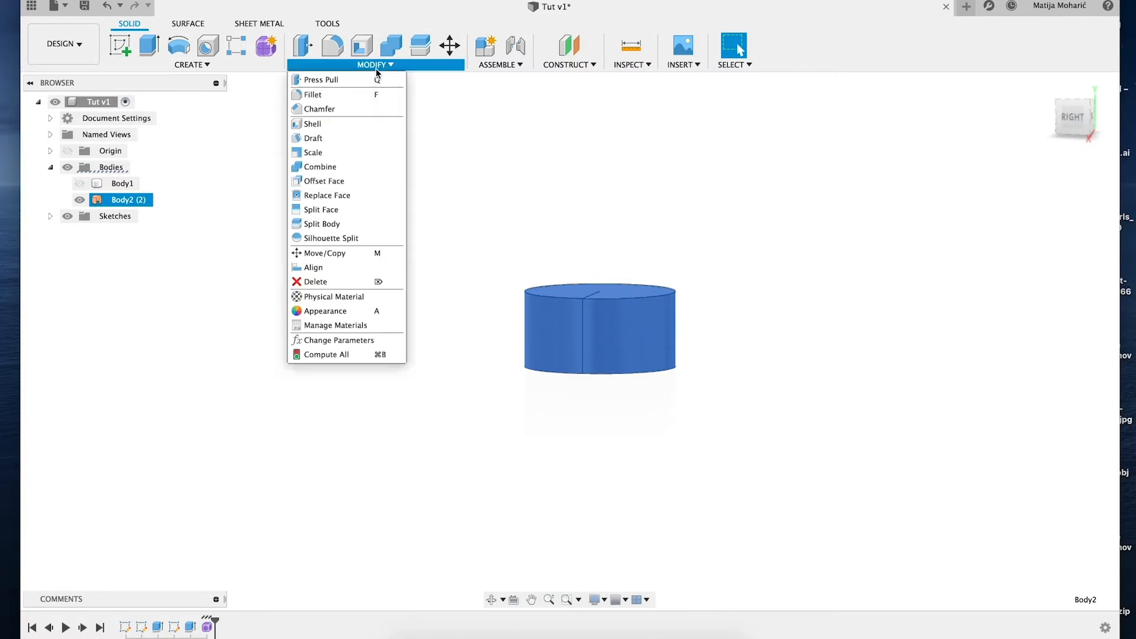
{"action": "left_click", "coordinate": [192, 65]}
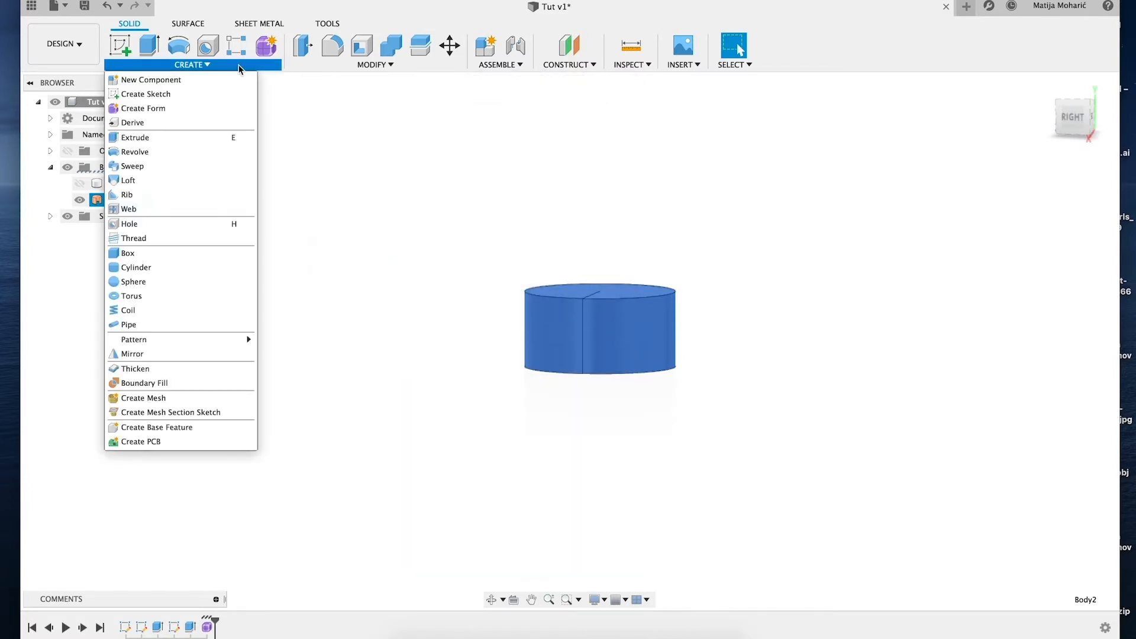
{"action": "mouse_move", "coordinate": [192, 368]}
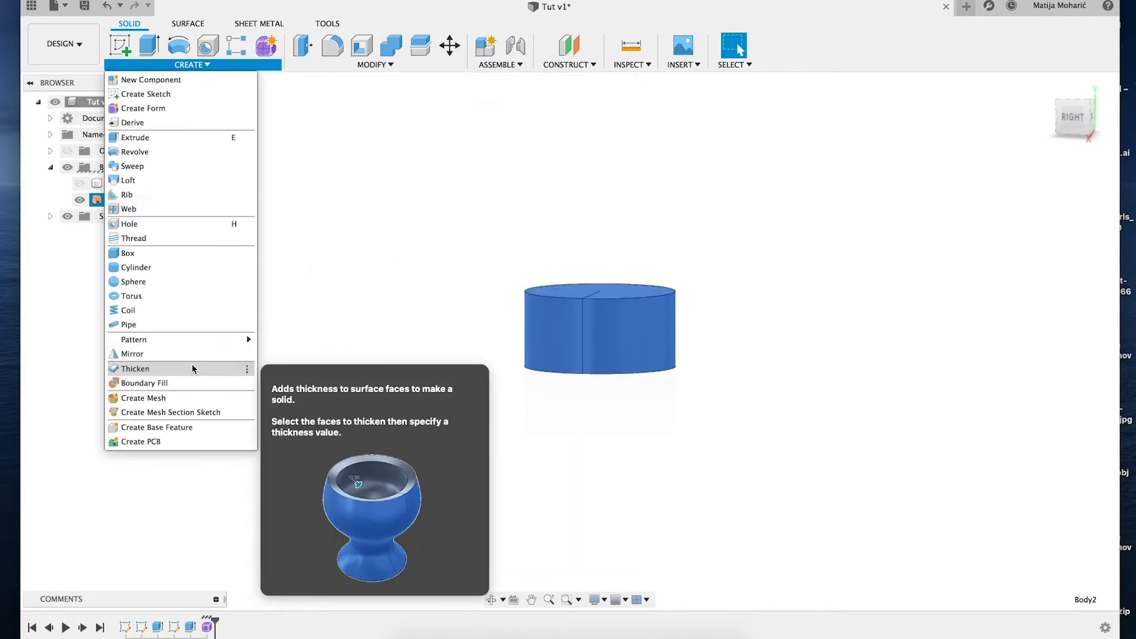
{"action": "left_click", "coordinate": [135, 369]}
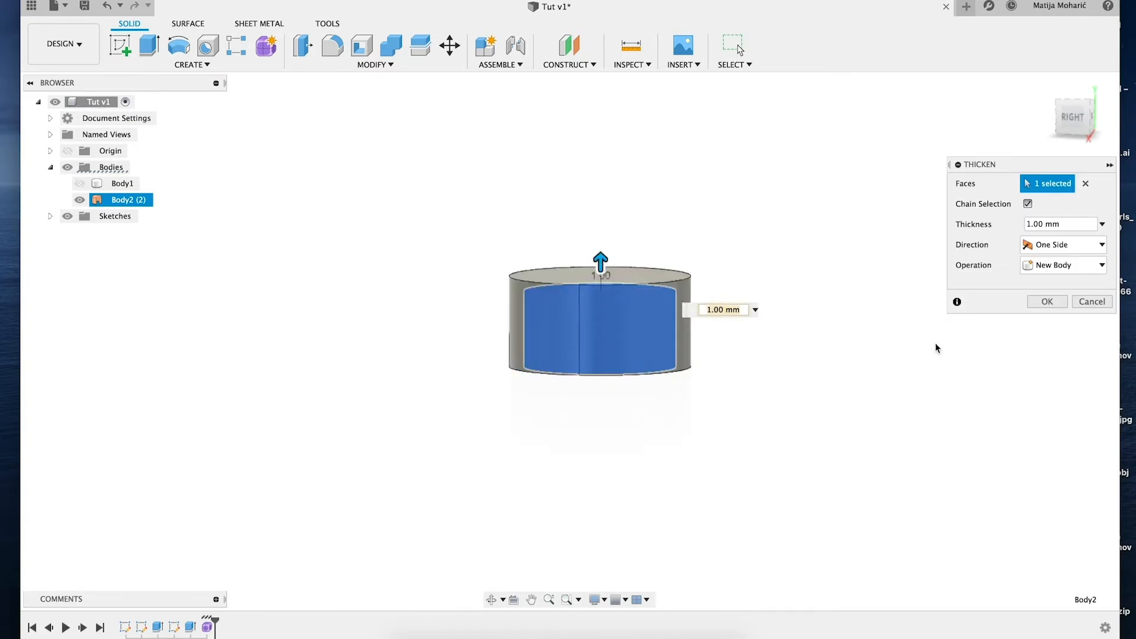
{"action": "left_click", "coordinate": [1046, 301]}
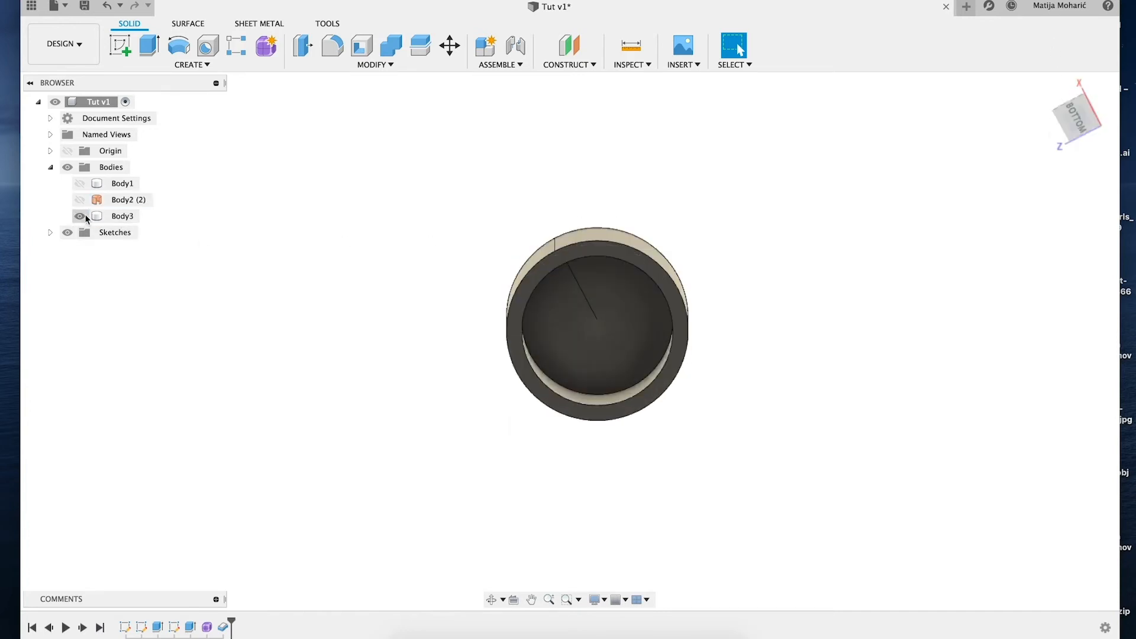
{"action": "left_click", "coordinate": [80, 216]}
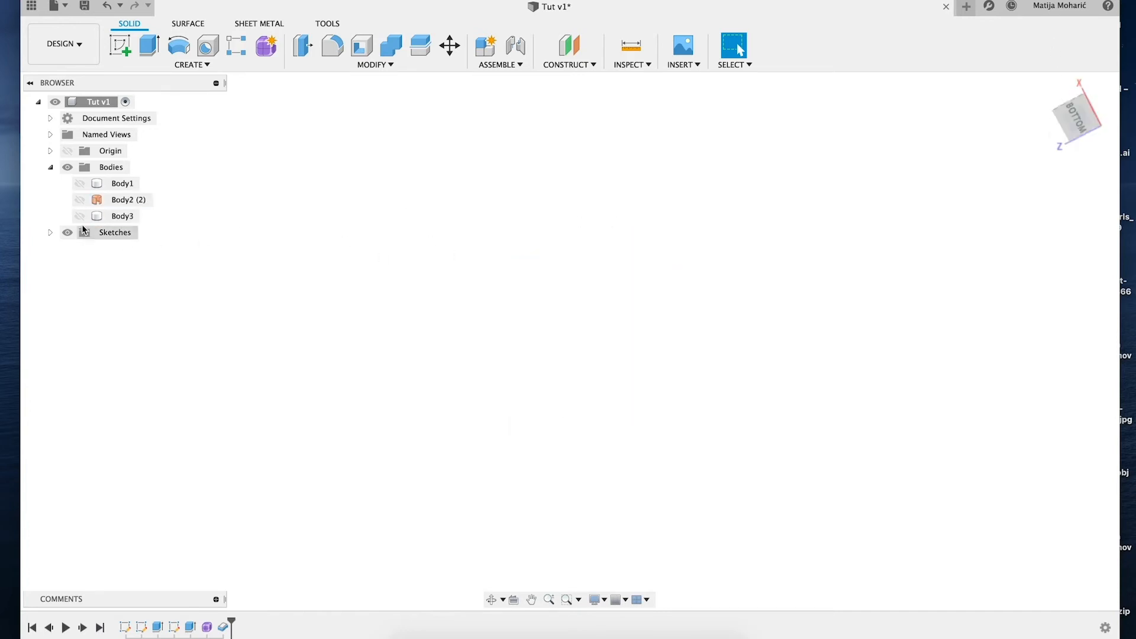
{"action": "left_click", "coordinate": [79, 216]}
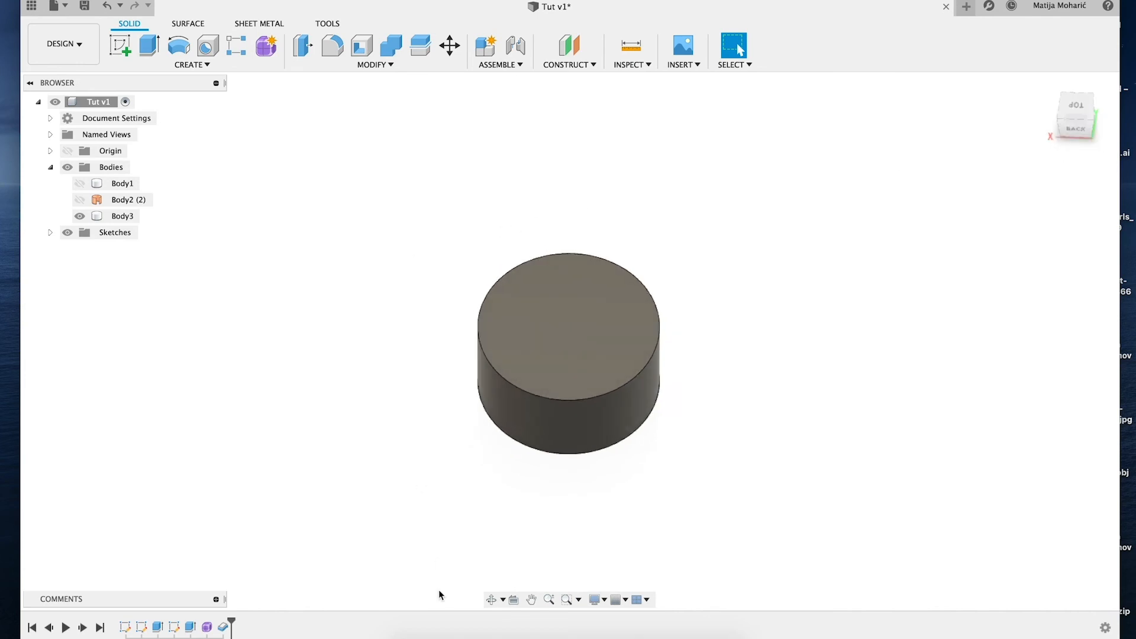
{"action": "mouse_move", "coordinate": [871, 5]}
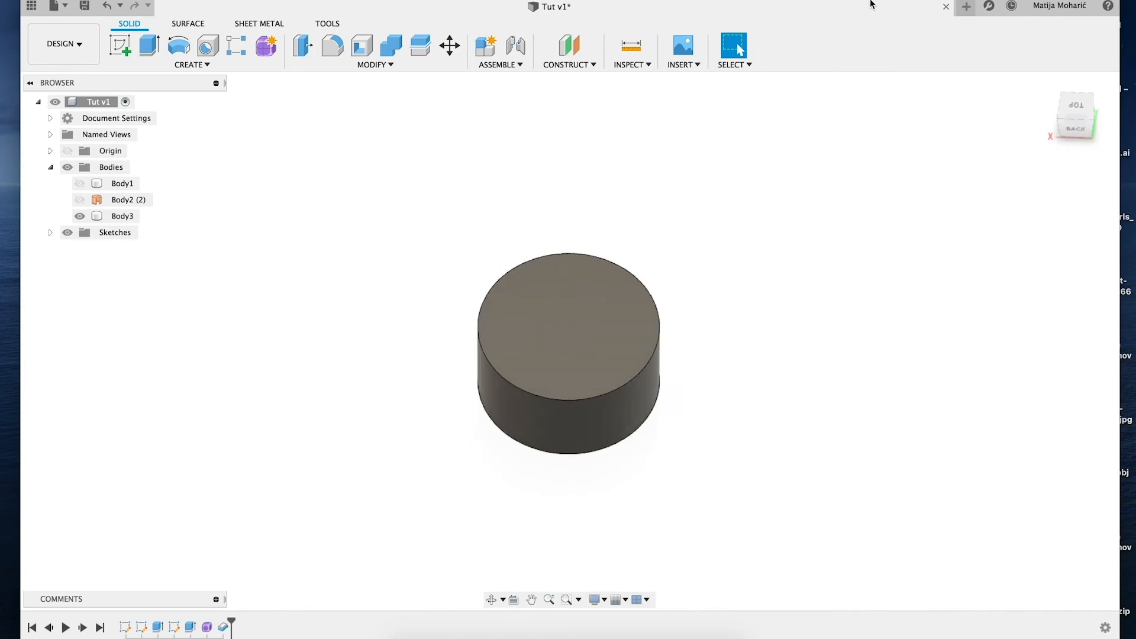